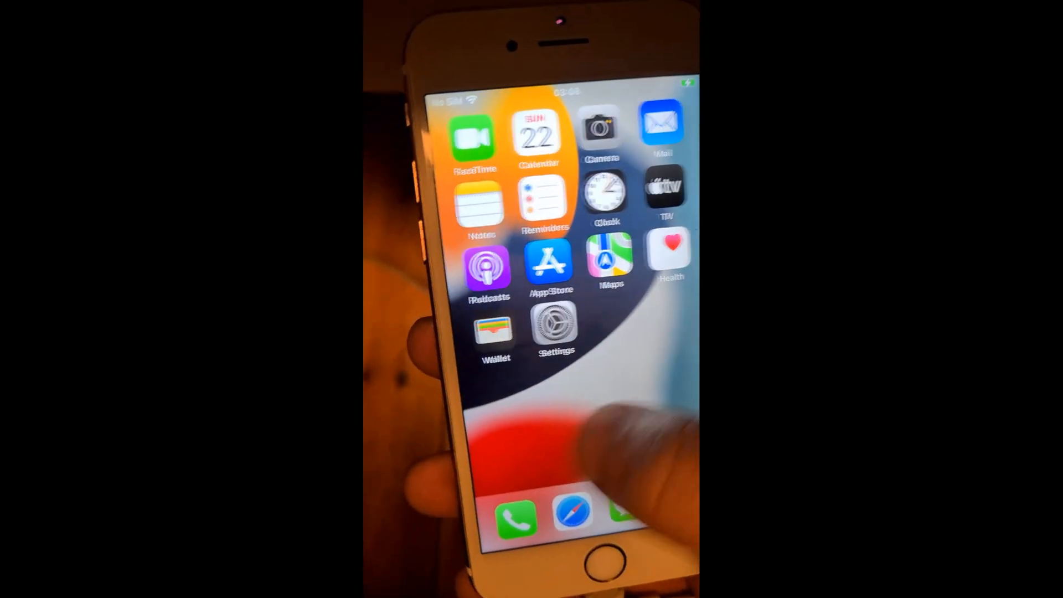
# Scroll the Sileo jailbreak page down to the explanation of jailbreak-injected apps.
pyautogui.hscroll(-3)
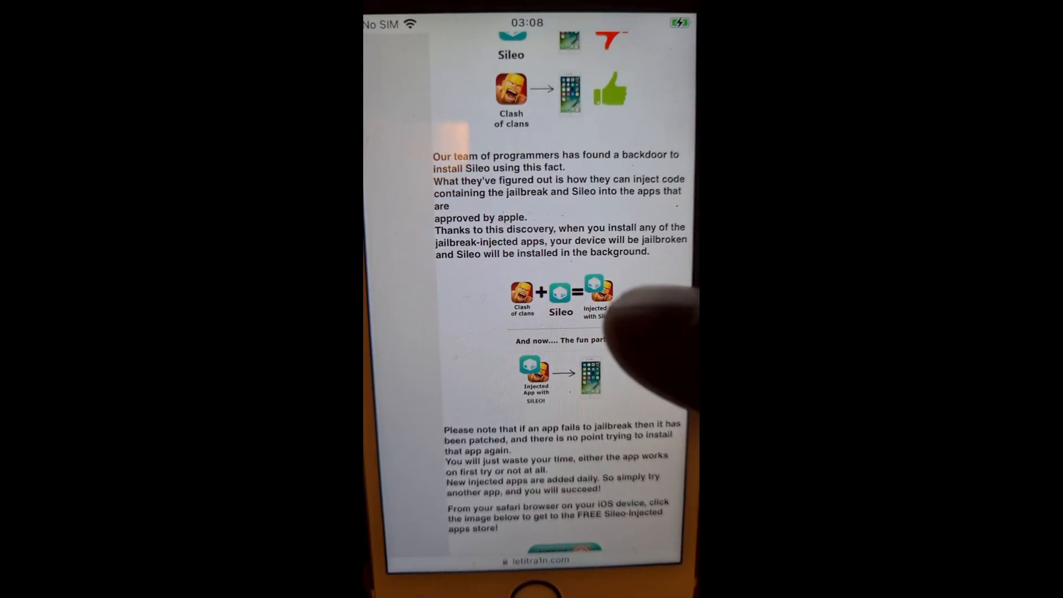
# Scroll the letitra1n.com page and follow the link to the free Sileo-injected apps store.
pyautogui.scroll(3)
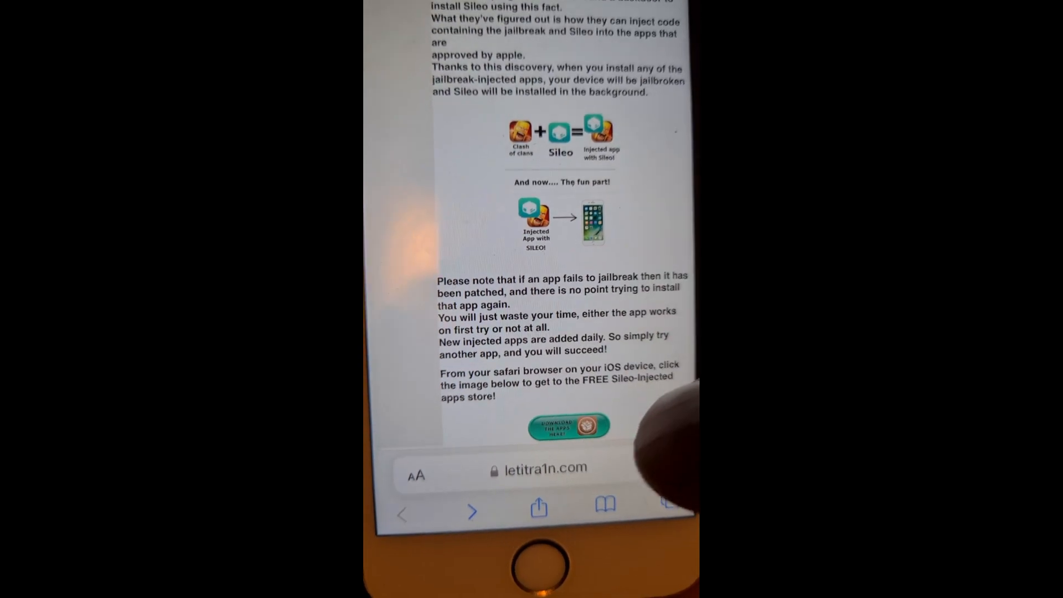
pyautogui.click(569, 426)
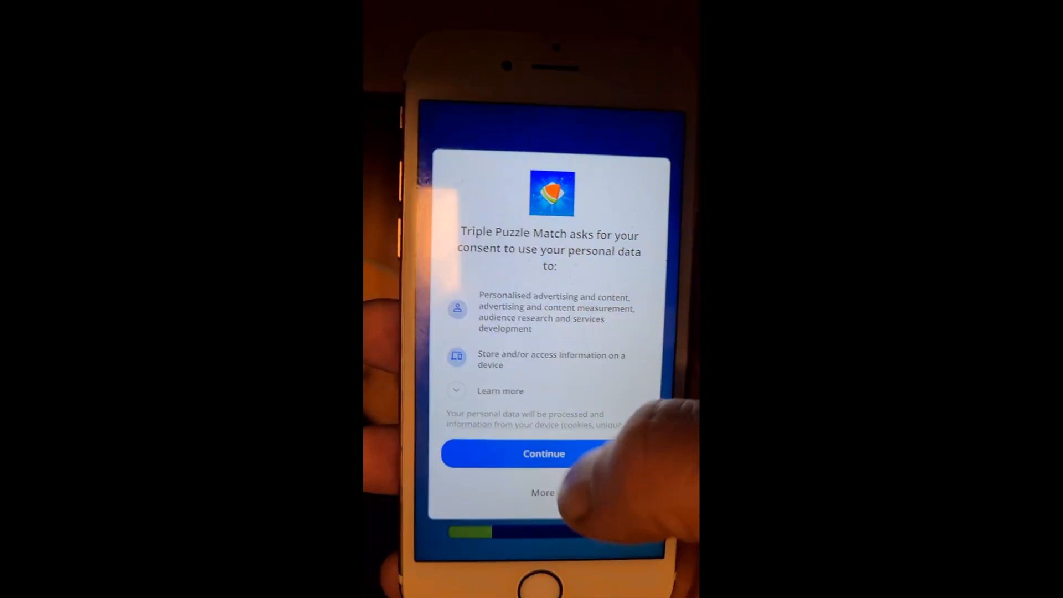
# Continue past Triple Puzzle Match's personal data consent prompt to reach the loading screen.
pyautogui.click(543, 453)
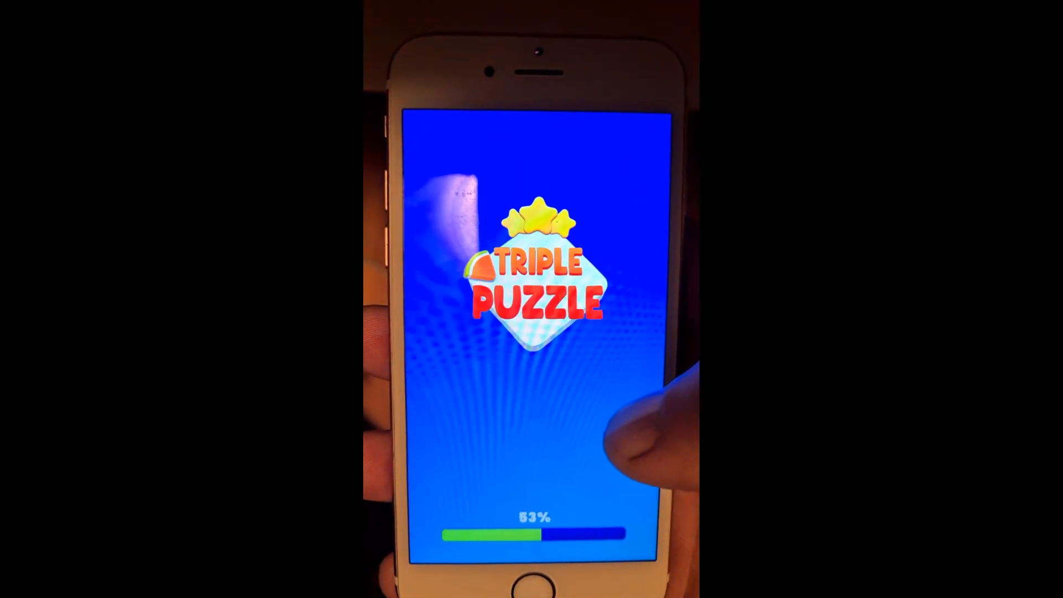